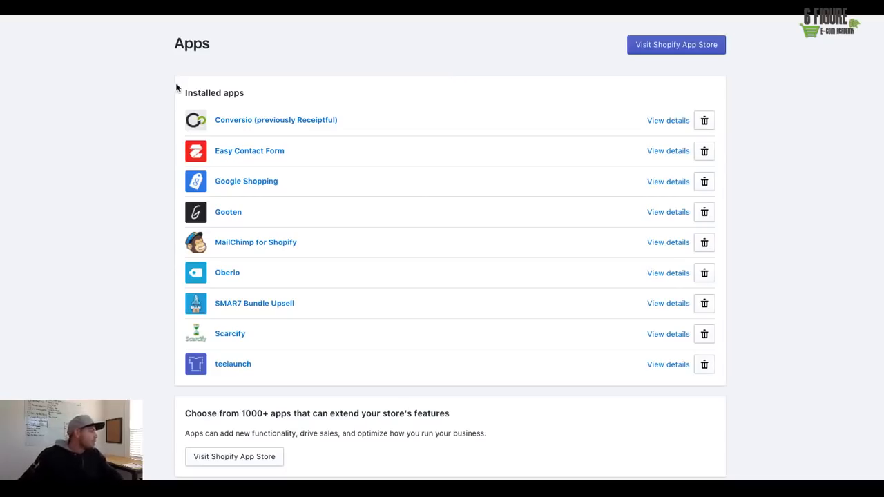
pyautogui.moveTo(301, 140)
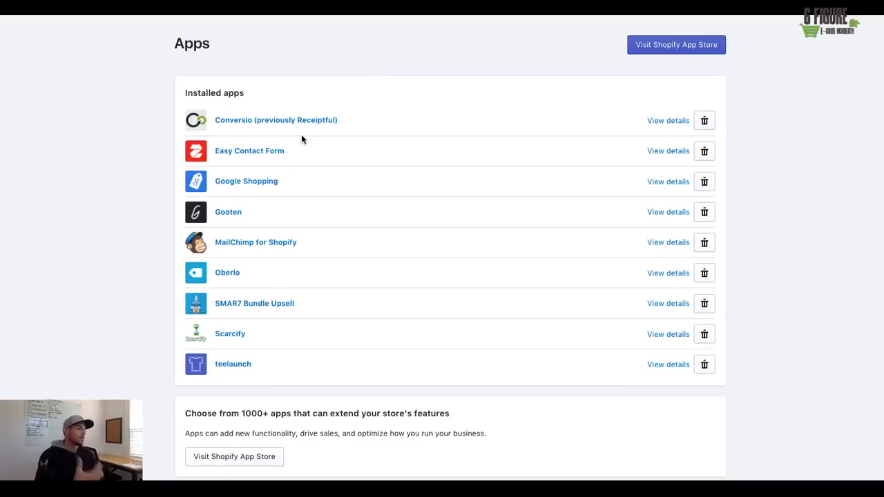
pyautogui.moveTo(141, 110)
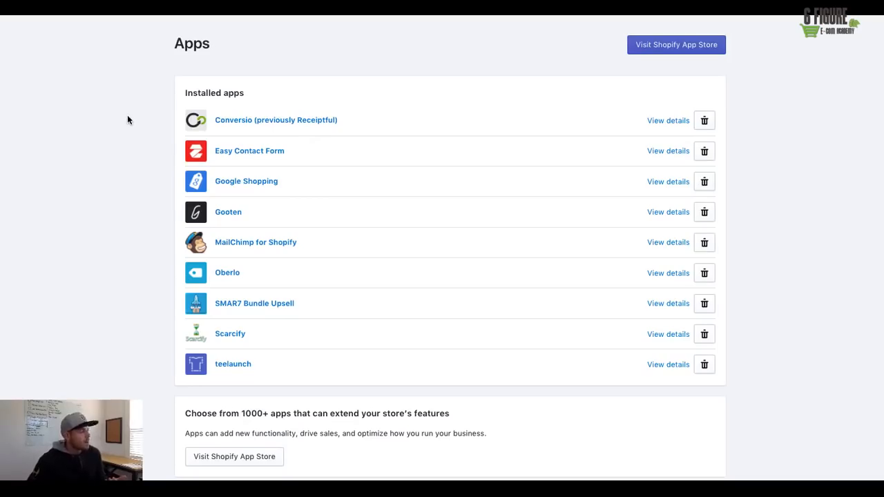
pyautogui.moveTo(124, 119)
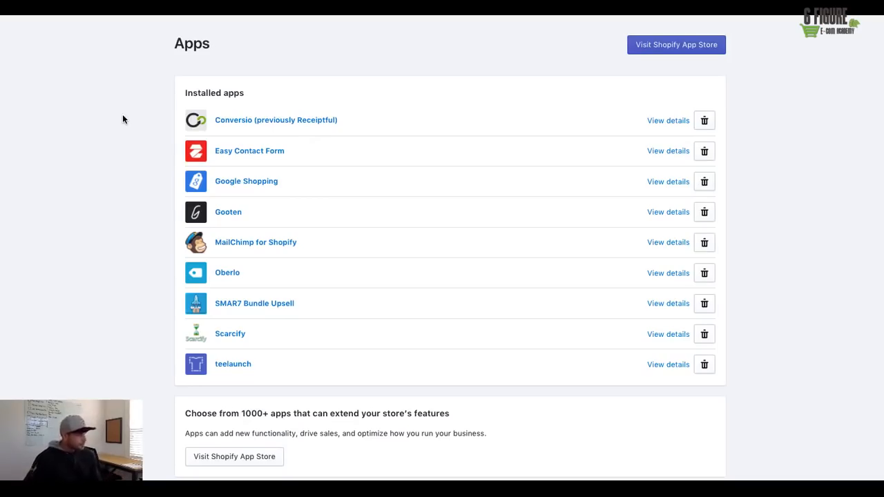
pyautogui.moveTo(130, 111)
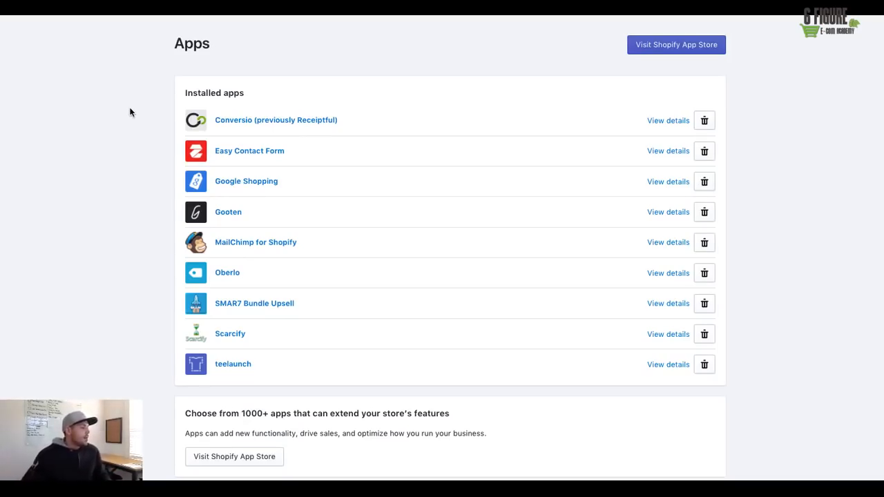
pyautogui.moveTo(125, 126)
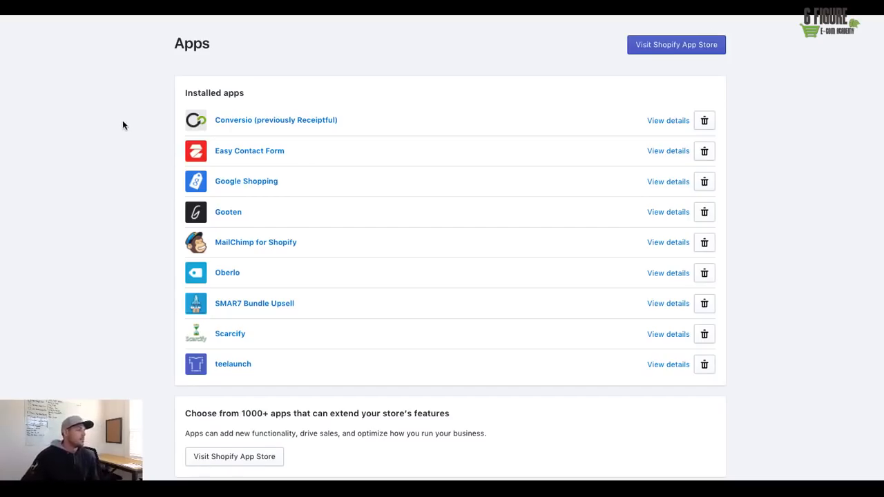
pyautogui.moveTo(113, 131)
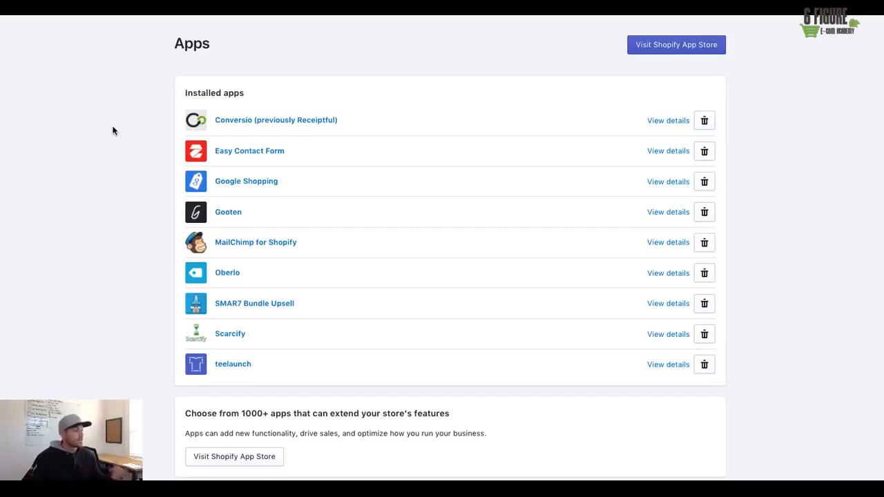
pyautogui.moveTo(124, 121)
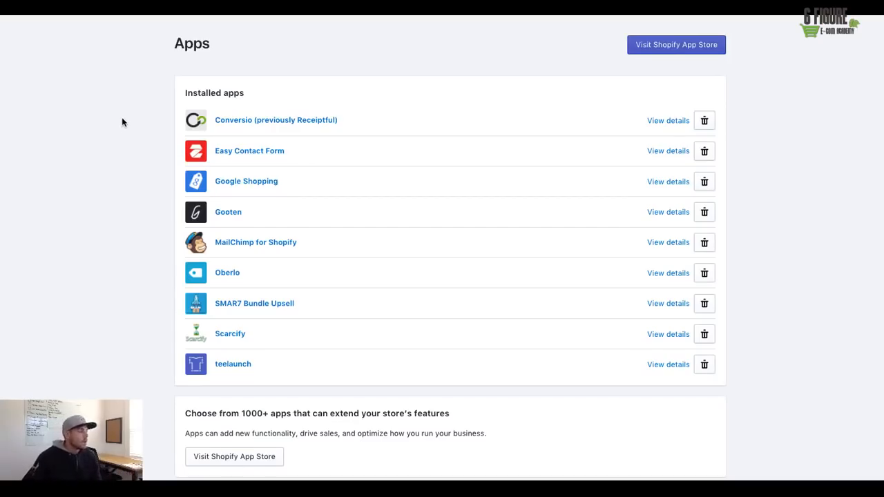
pyautogui.moveTo(188, 143)
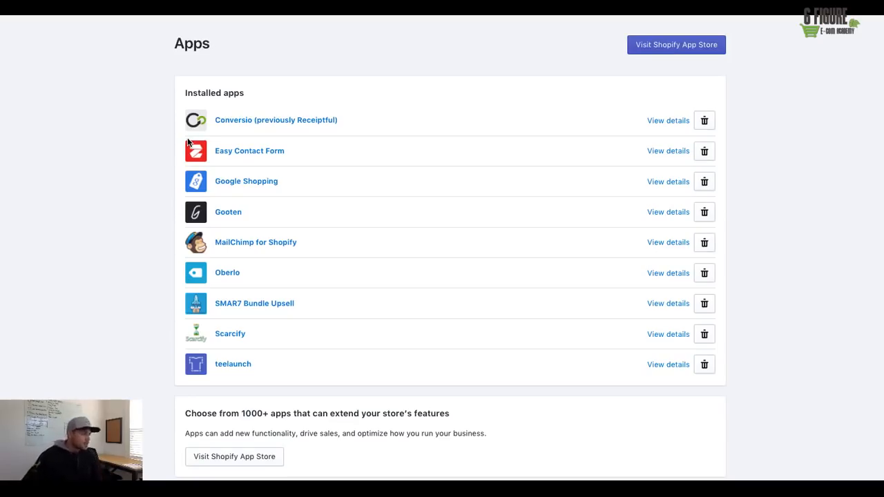
pyautogui.moveTo(232, 124)
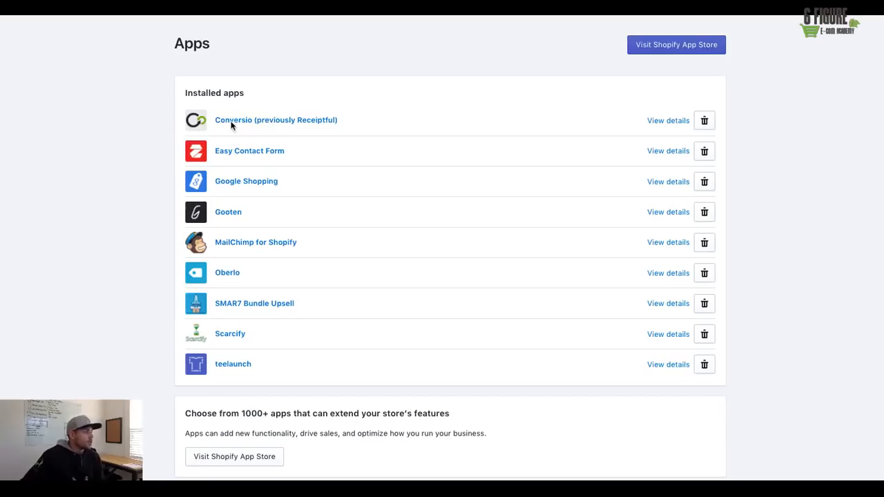
pyautogui.moveTo(260, 124)
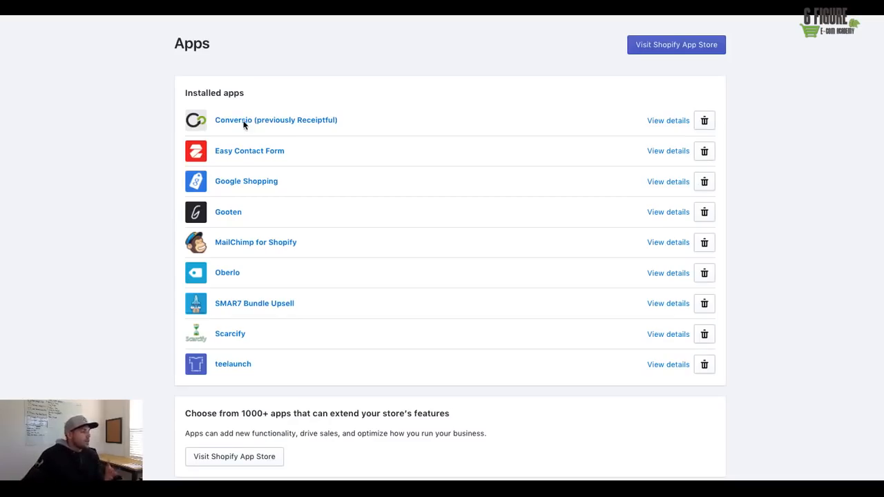
pyautogui.moveTo(232, 124)
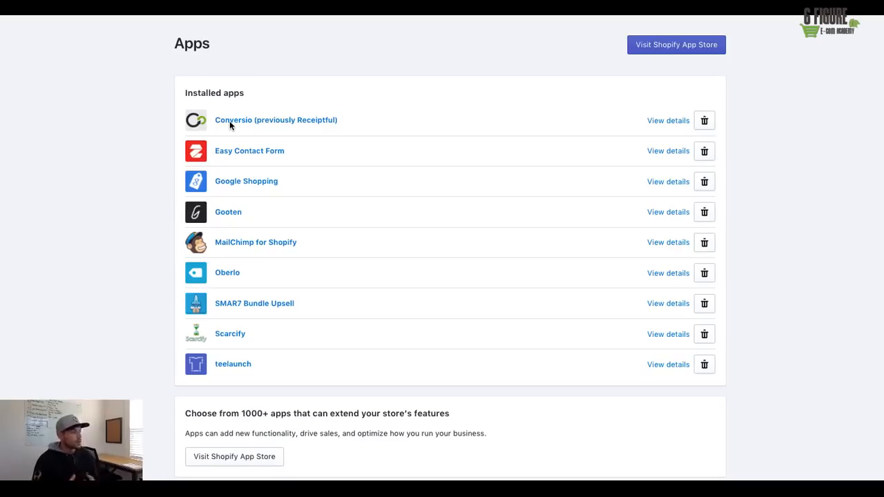
pyautogui.moveTo(234, 125)
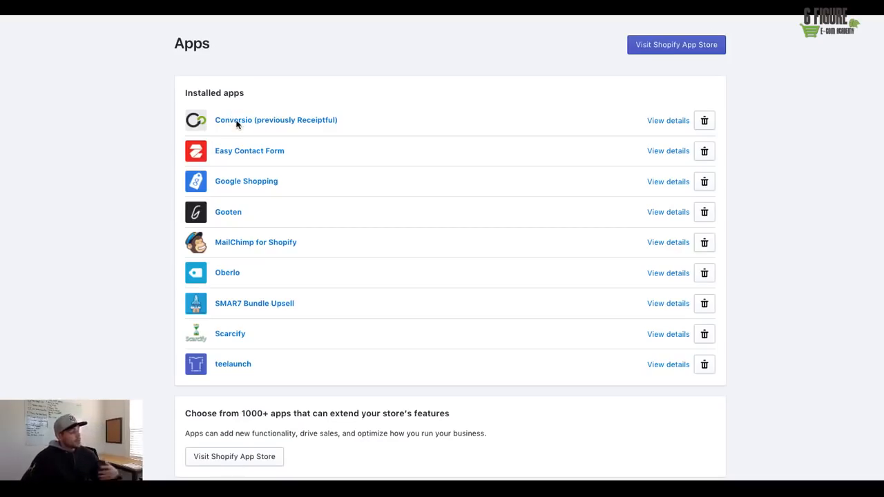
pyautogui.moveTo(215, 124)
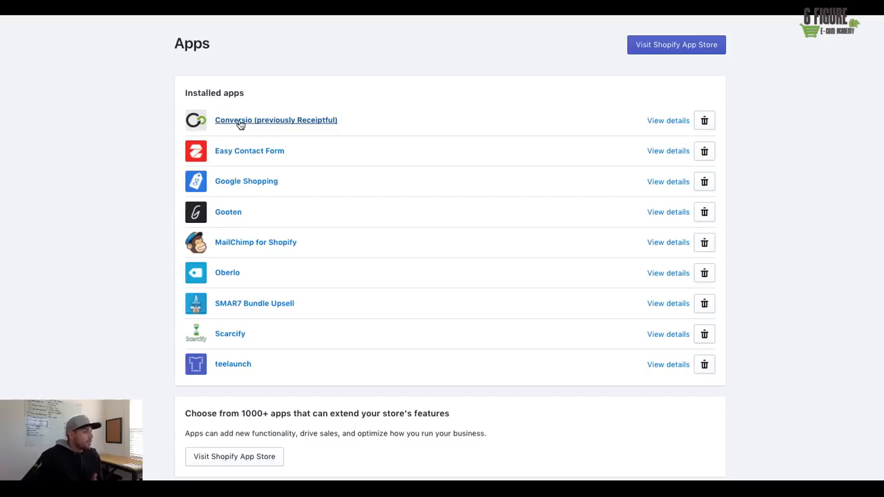
# Show Conversio's dashboard results for 10/01/2016 to 10/01/2017, with 160 emails sent.
pyautogui.click(277, 119)
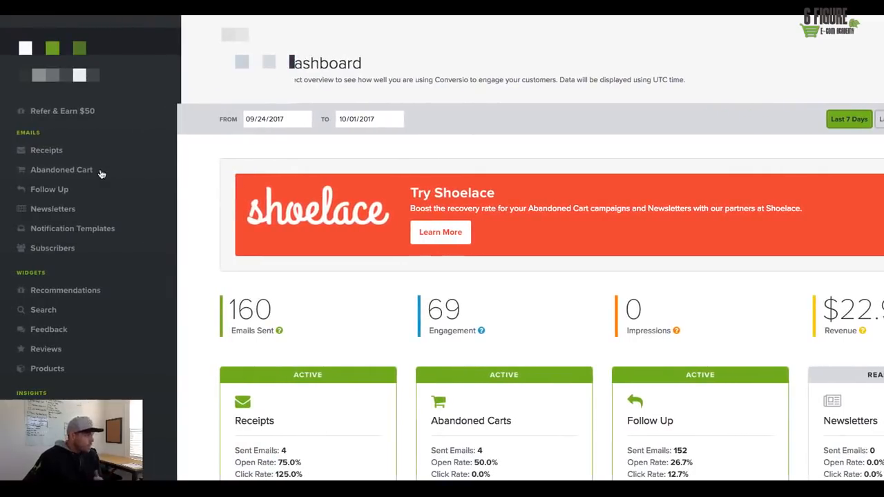
pyautogui.click(61, 168)
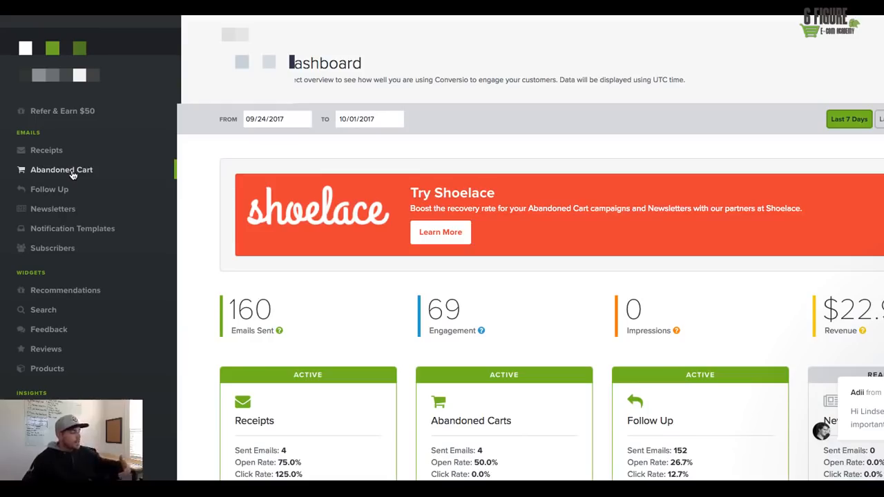
pyautogui.moveTo(69, 178)
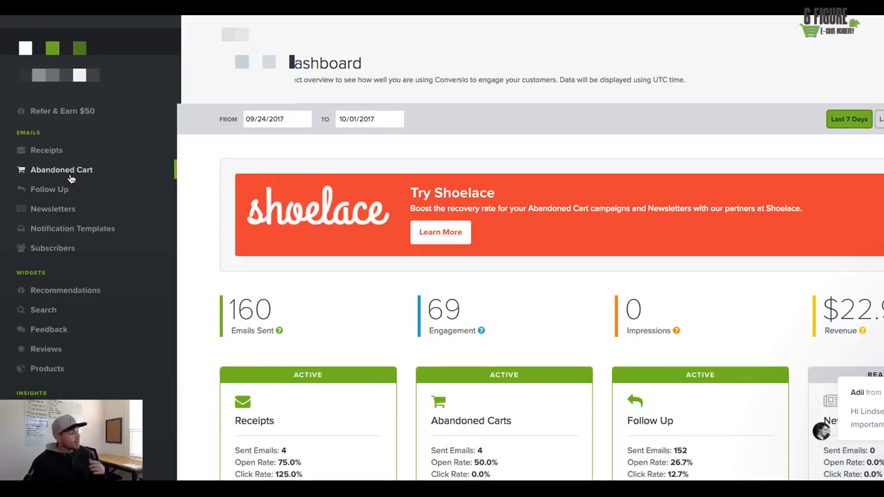
pyautogui.moveTo(67, 178)
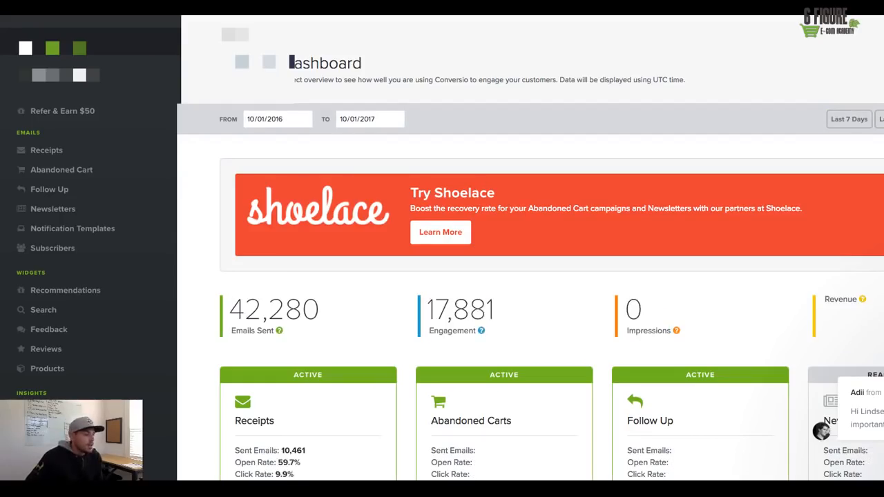
pyautogui.scroll(-3)
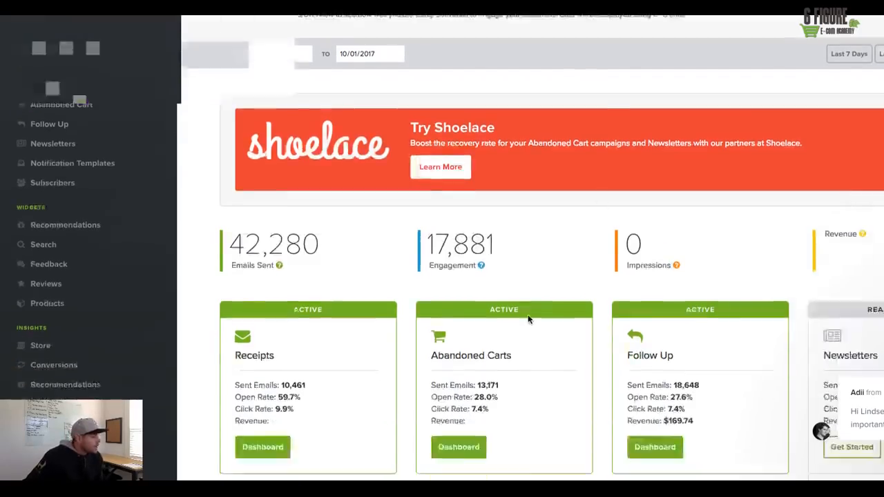
pyautogui.scroll(-3)
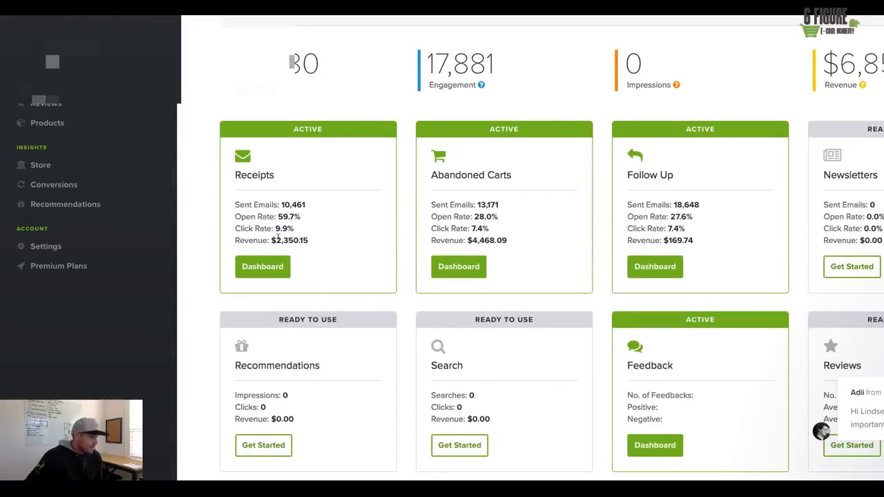
pyautogui.moveTo(511, 235)
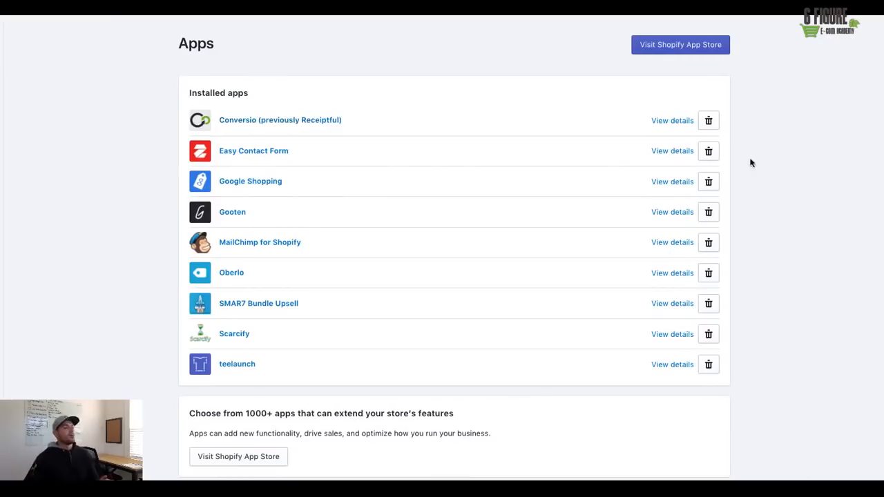
pyautogui.moveTo(838, 177)
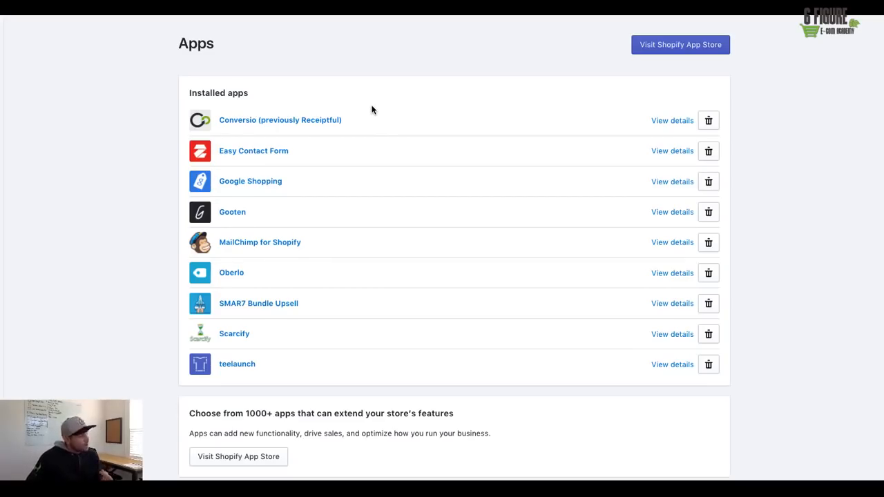
pyautogui.moveTo(367, 115)
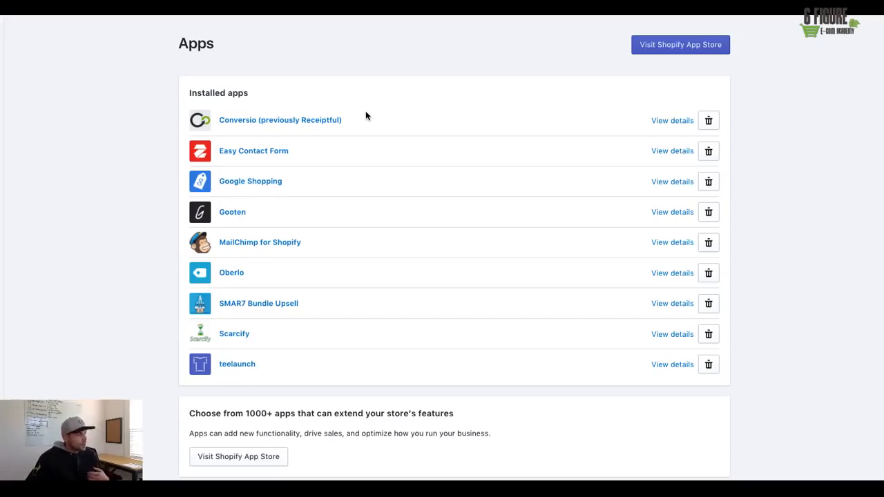
pyautogui.moveTo(213, 129)
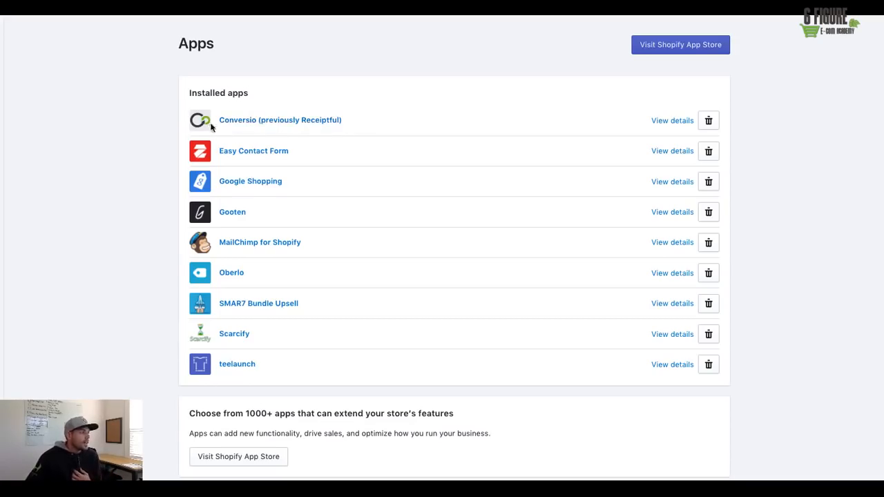
pyautogui.moveTo(262, 133)
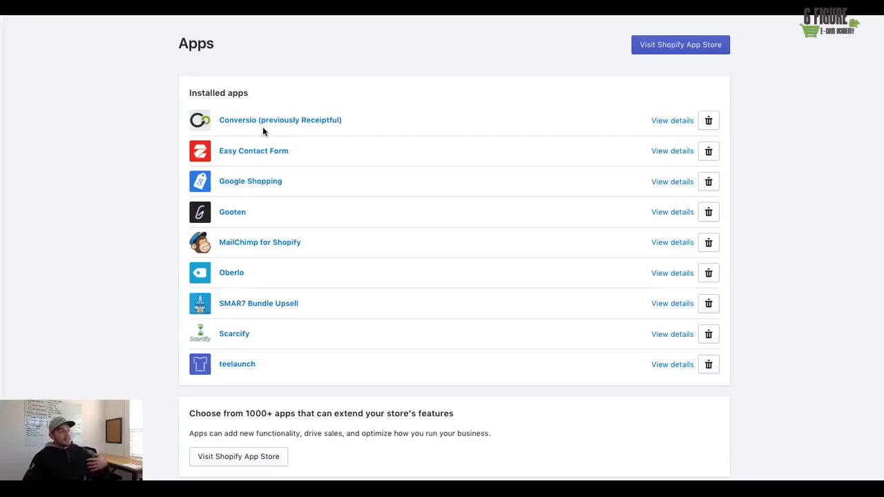
pyautogui.moveTo(349, 127)
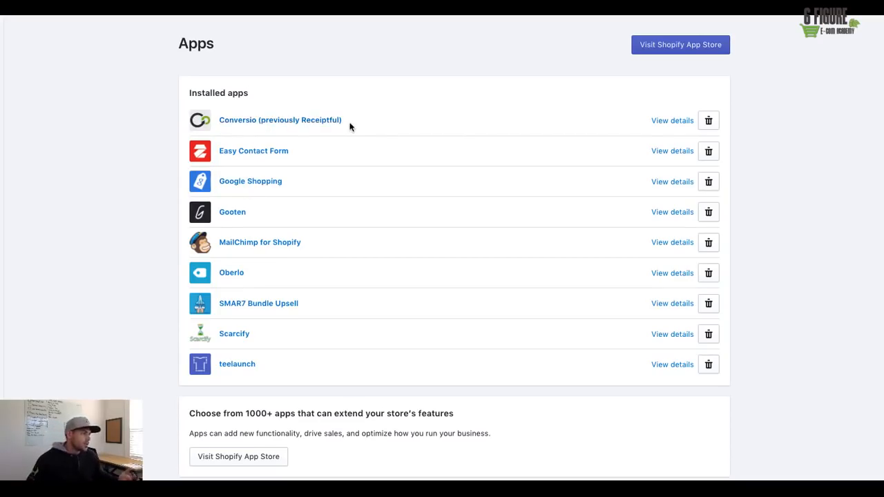
pyautogui.moveTo(346, 132)
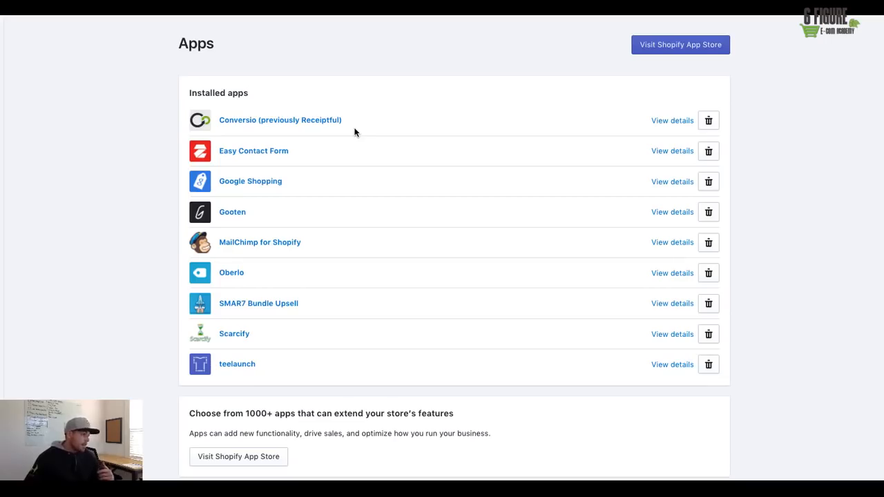
pyautogui.moveTo(345, 125)
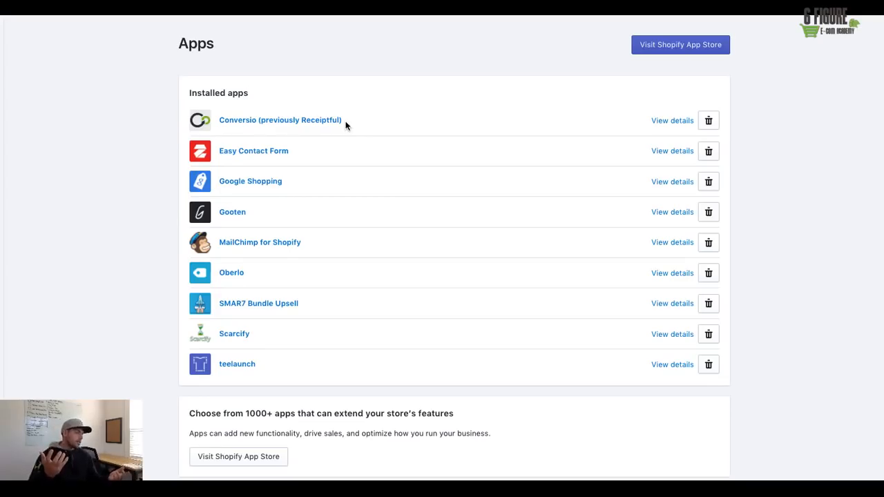
pyautogui.moveTo(315, 153)
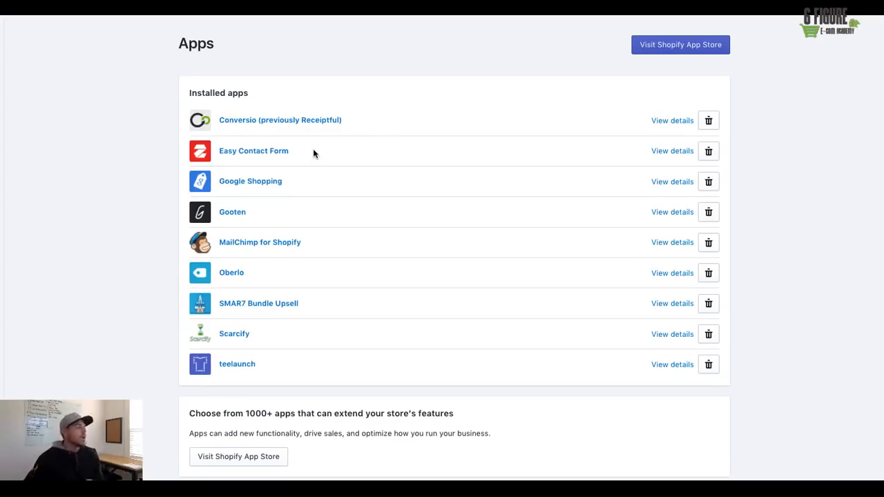
pyautogui.moveTo(243, 162)
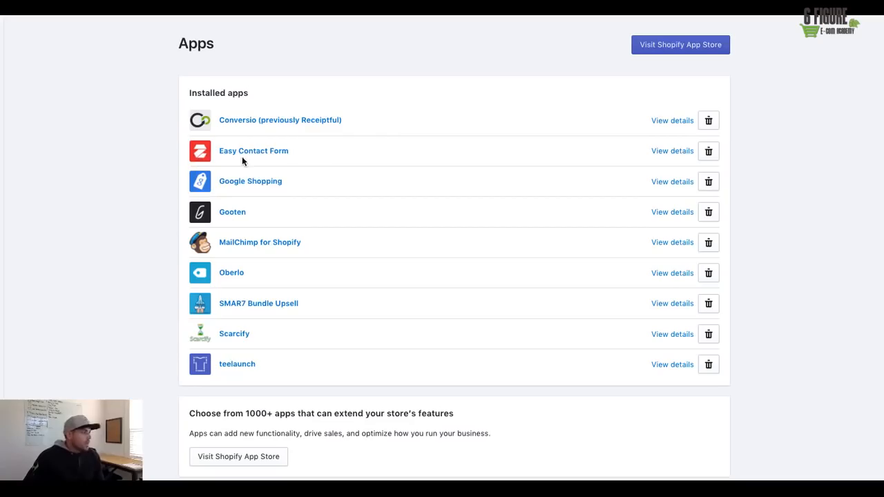
pyautogui.moveTo(254, 151)
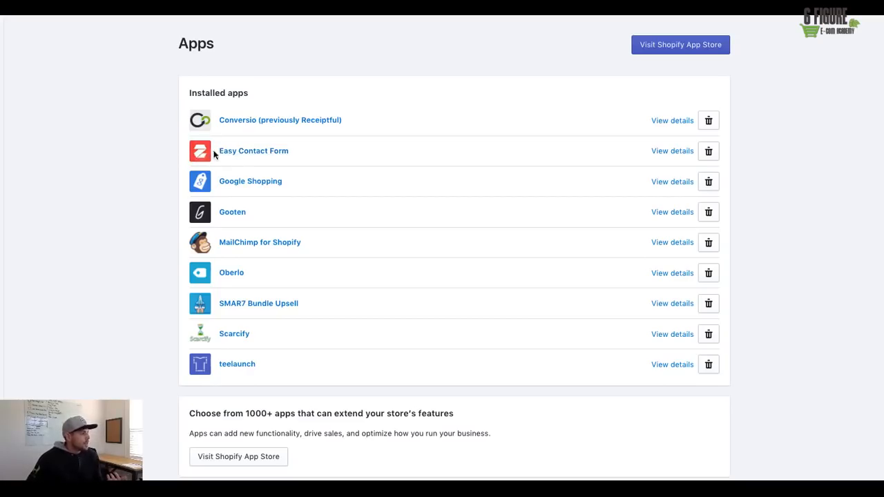
pyautogui.moveTo(235, 160)
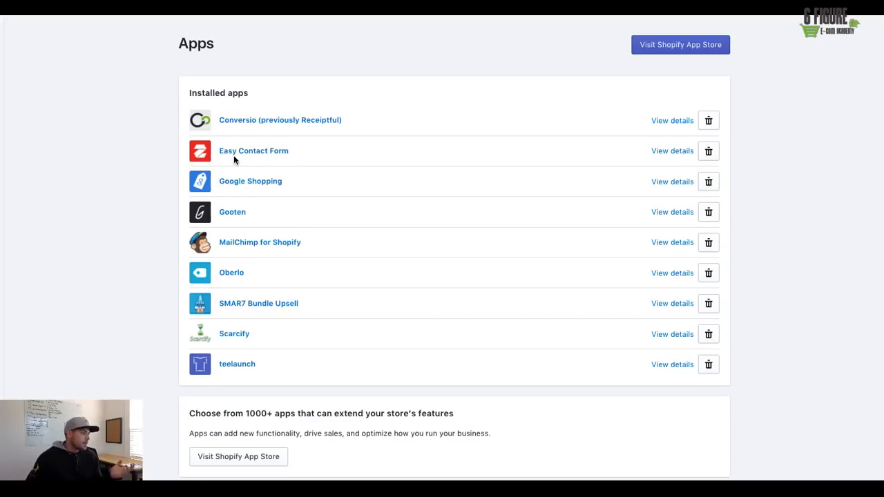
pyautogui.moveTo(254, 150)
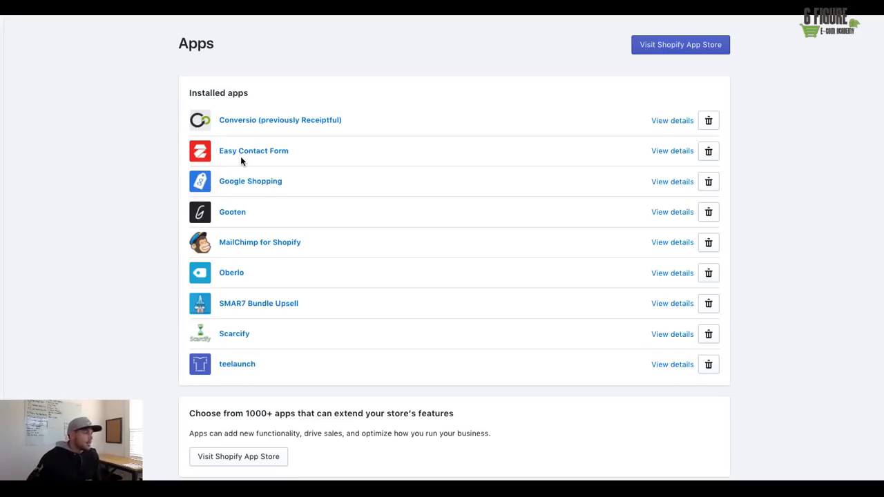
pyautogui.moveTo(324, 177)
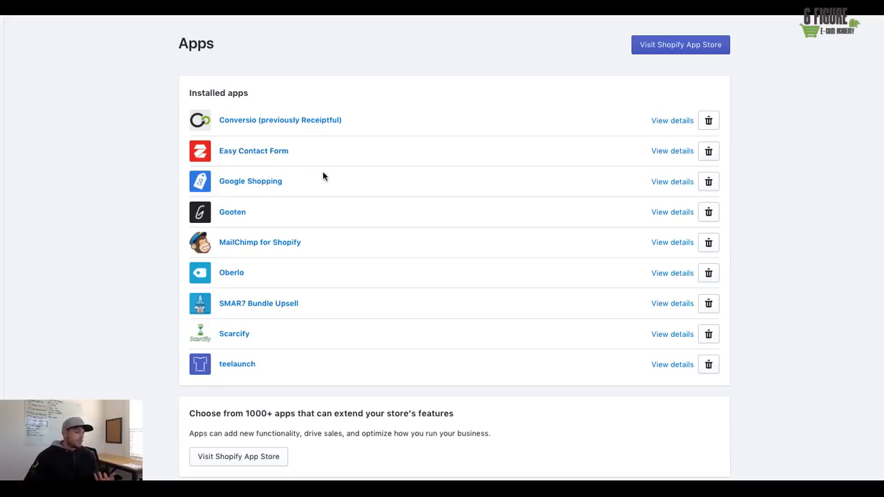
pyautogui.moveTo(311, 165)
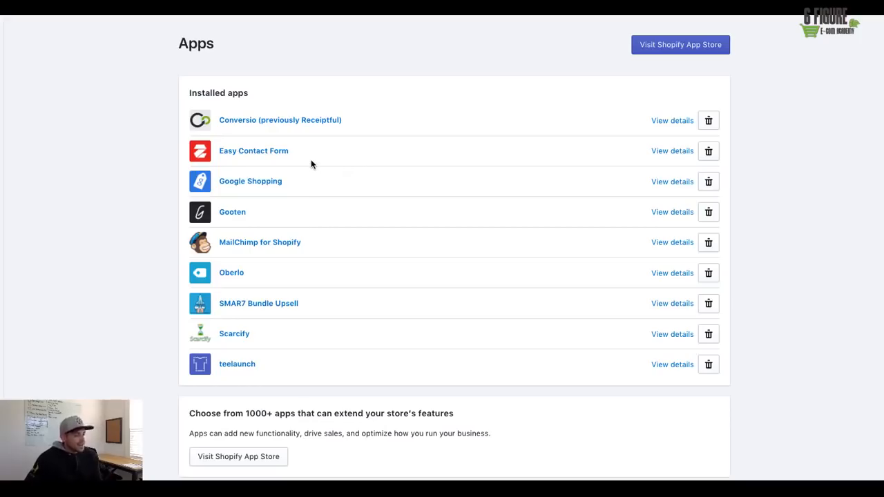
pyautogui.moveTo(310, 164)
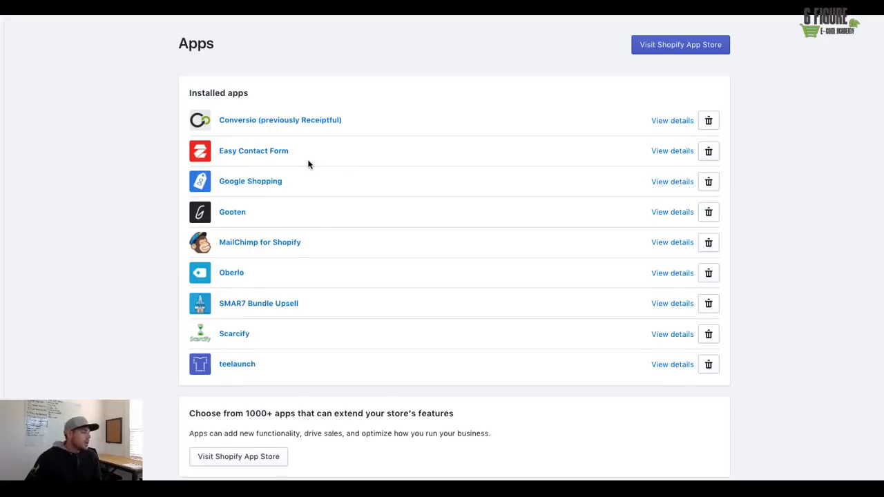
pyautogui.moveTo(222, 160)
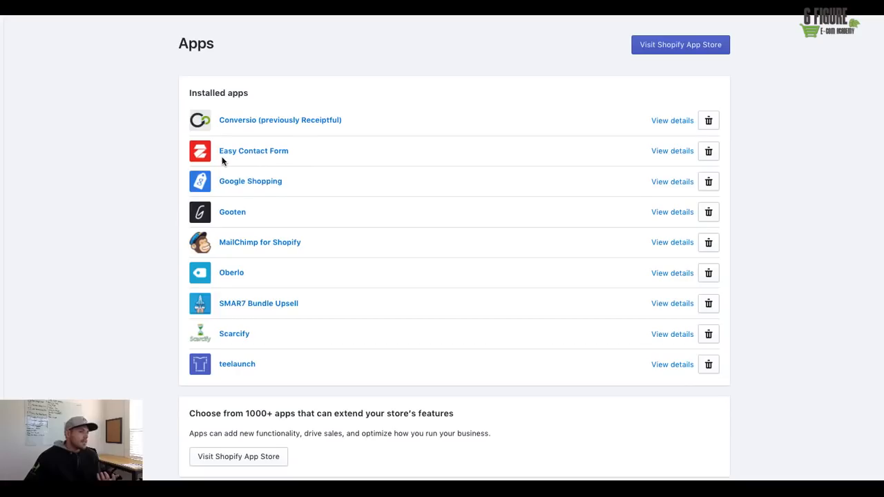
pyautogui.moveTo(254, 155)
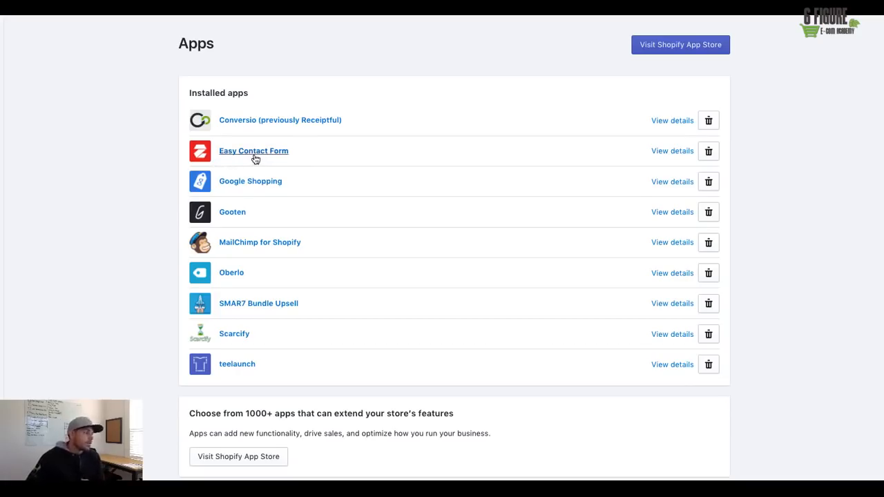
pyautogui.moveTo(201, 181)
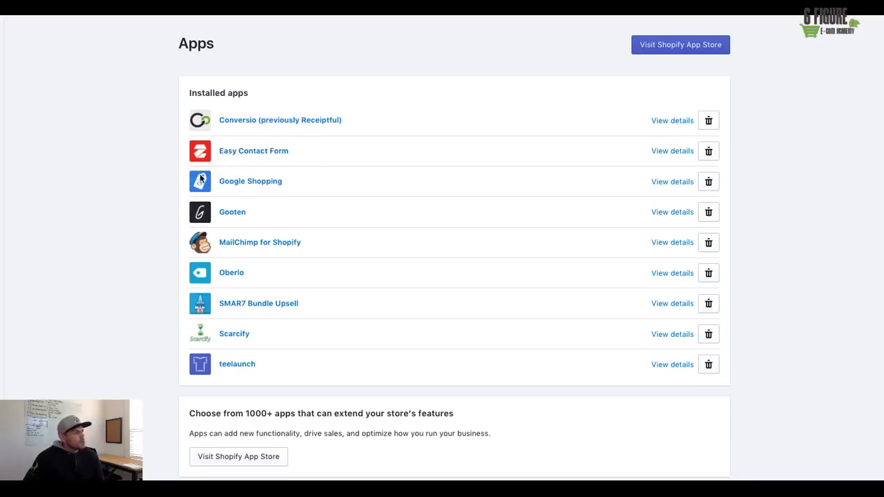
pyautogui.moveTo(235, 200)
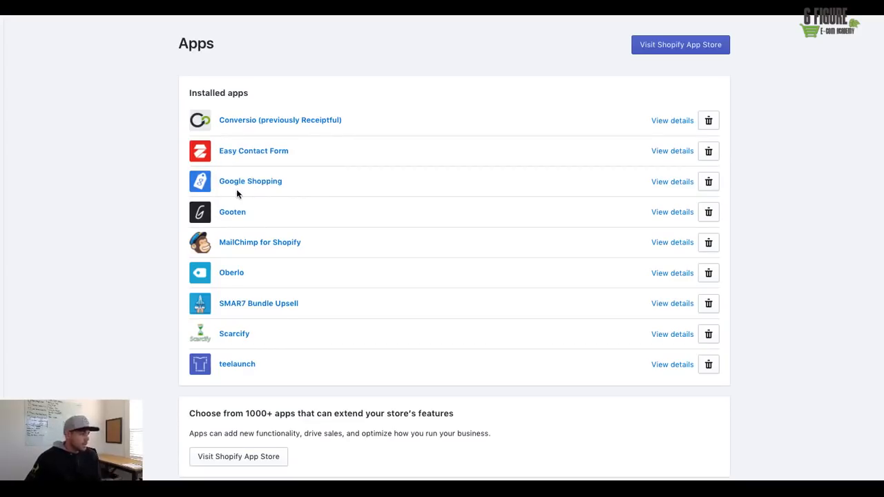
pyautogui.moveTo(250, 194)
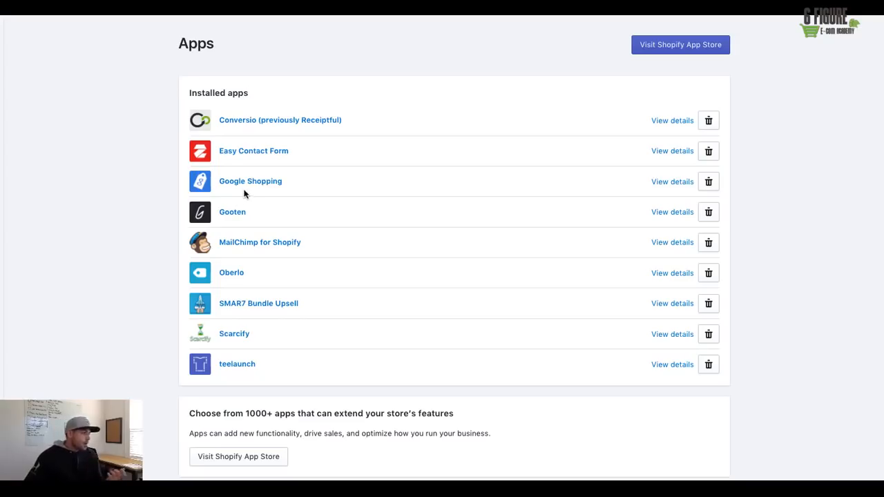
pyautogui.moveTo(275, 193)
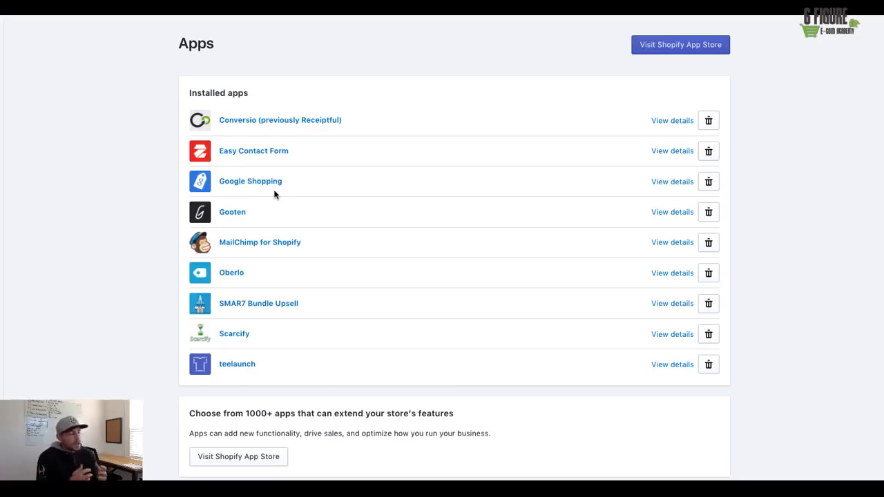
pyautogui.moveTo(288, 190)
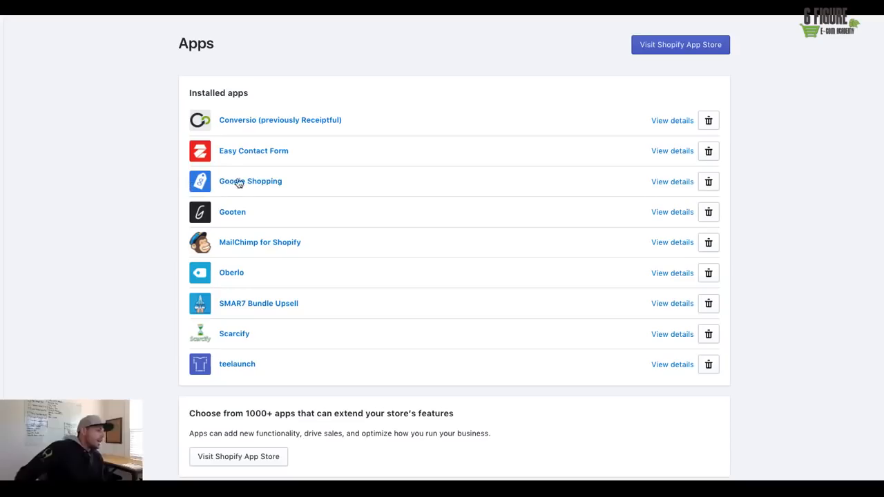
pyautogui.moveTo(250, 181)
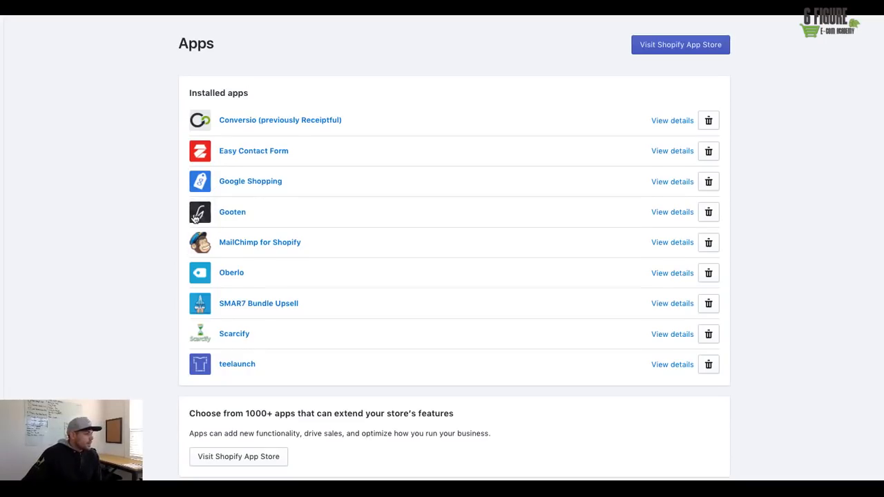
pyautogui.moveTo(185, 365)
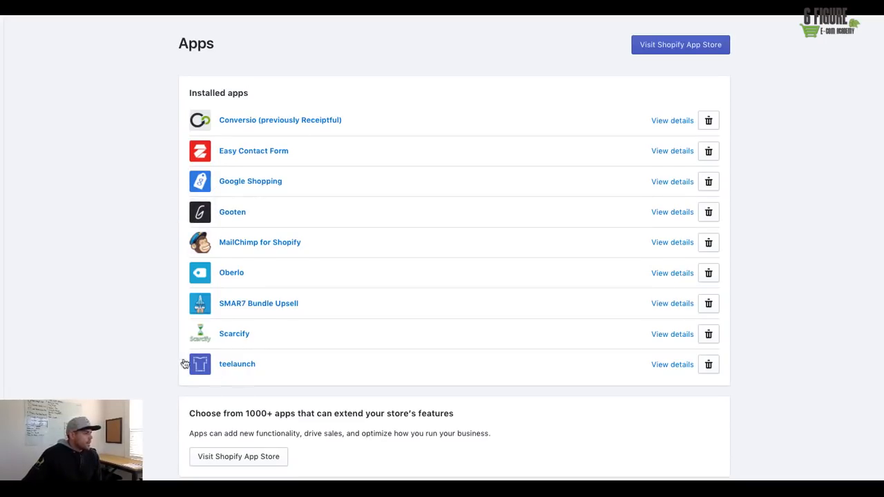
pyautogui.moveTo(174, 370)
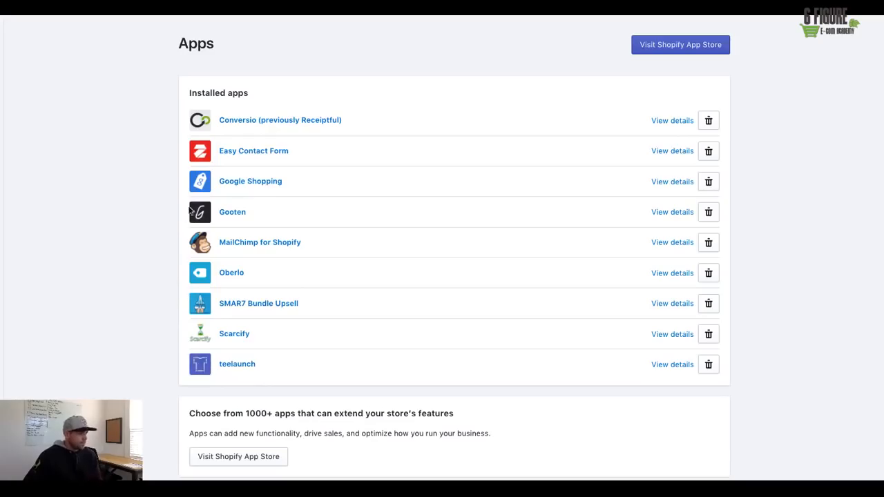
pyautogui.moveTo(199, 213)
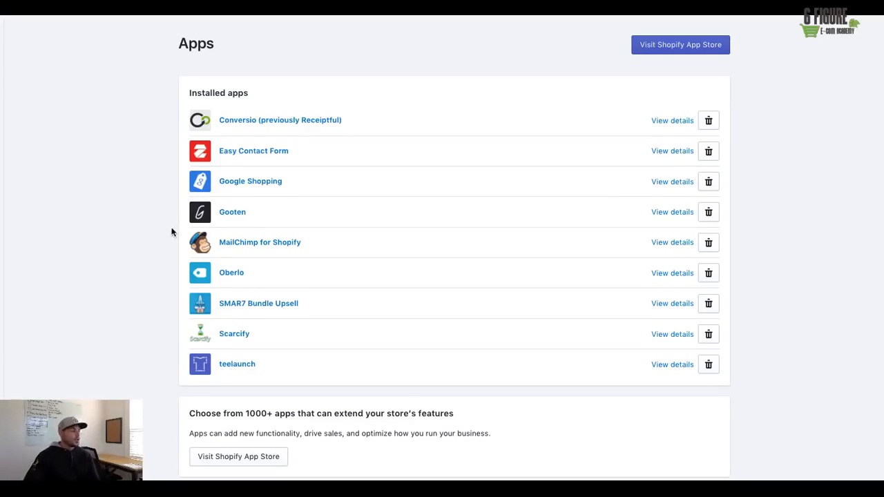
pyautogui.moveTo(185, 214)
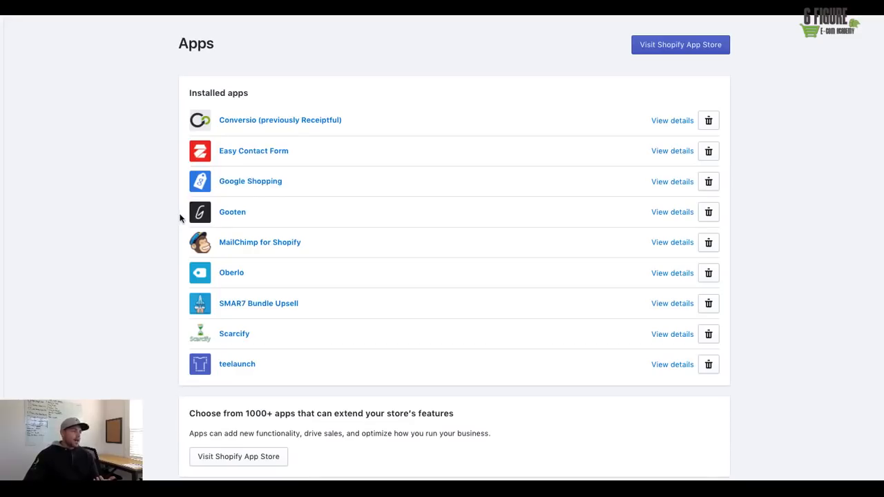
pyautogui.moveTo(183, 382)
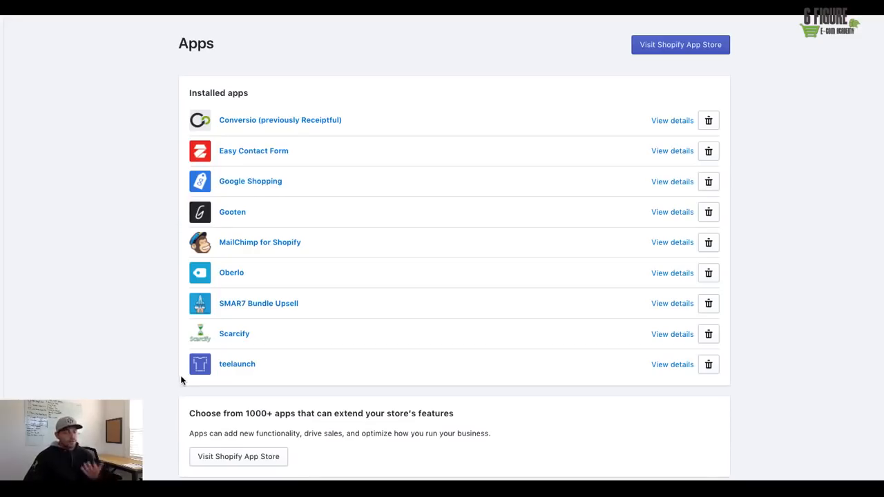
pyautogui.moveTo(184, 226)
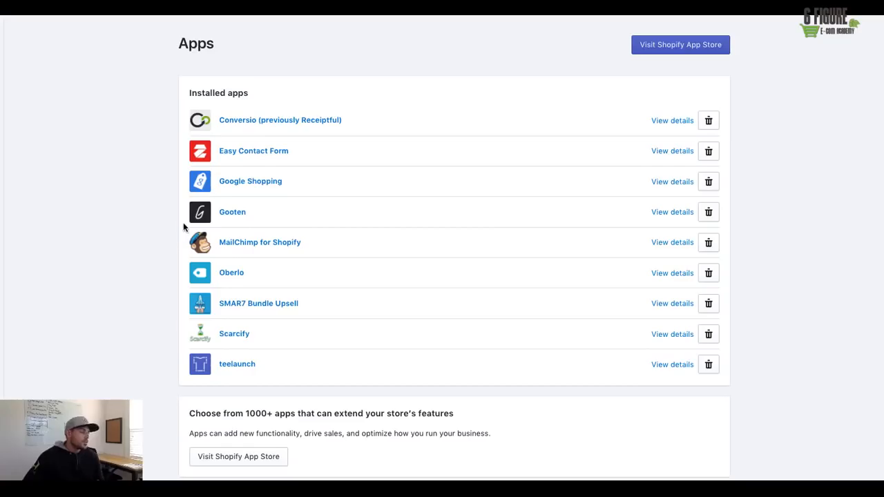
pyautogui.moveTo(222, 251)
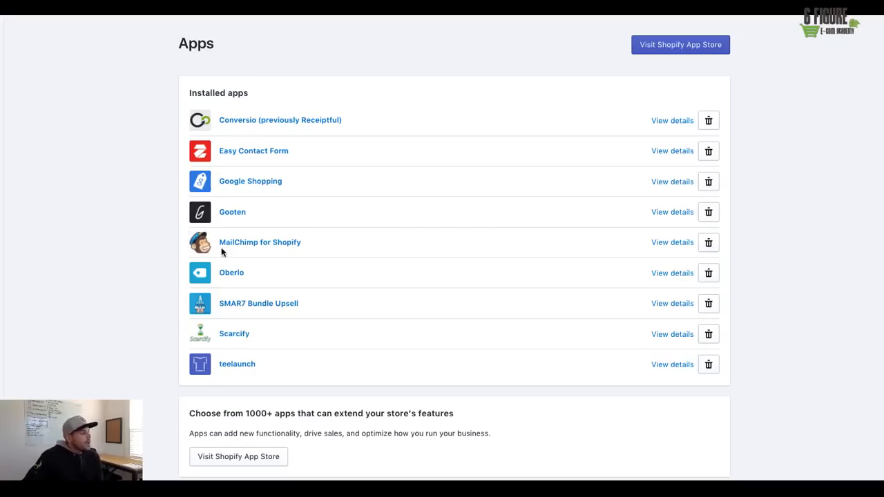
pyautogui.moveTo(268, 256)
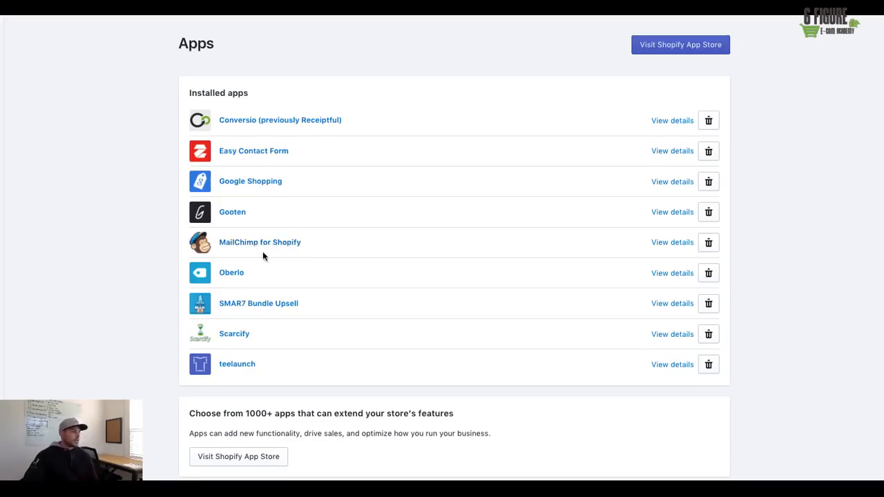
pyautogui.moveTo(648, 269)
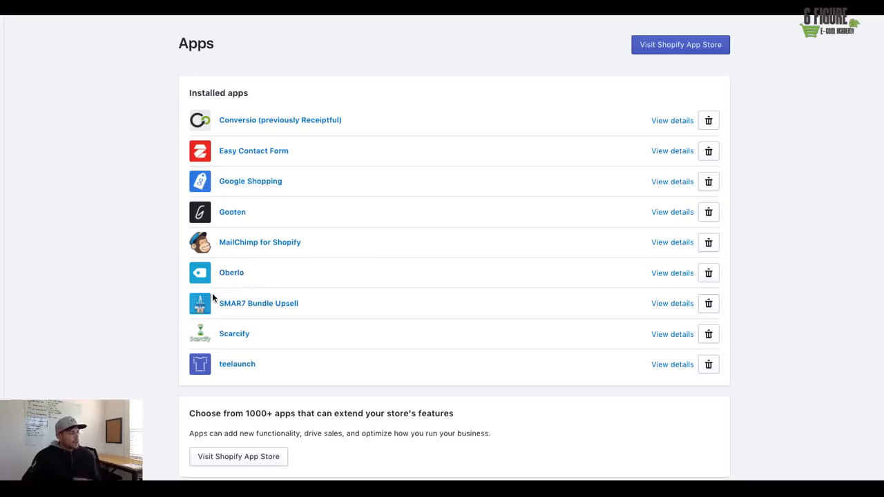
pyautogui.moveTo(217, 295)
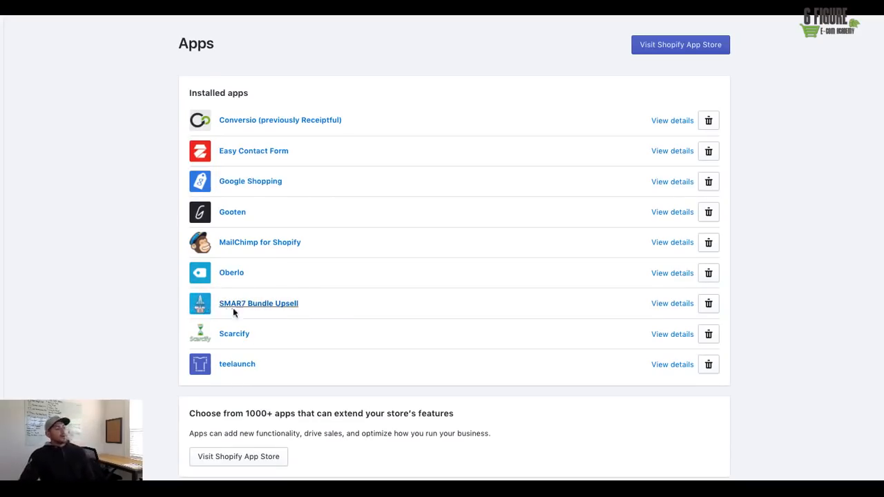
pyautogui.moveTo(328, 318)
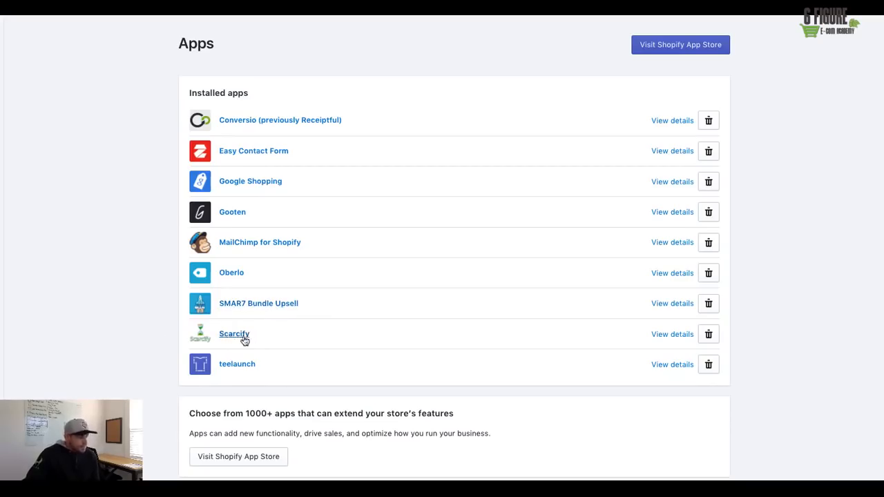
pyautogui.moveTo(174, 332)
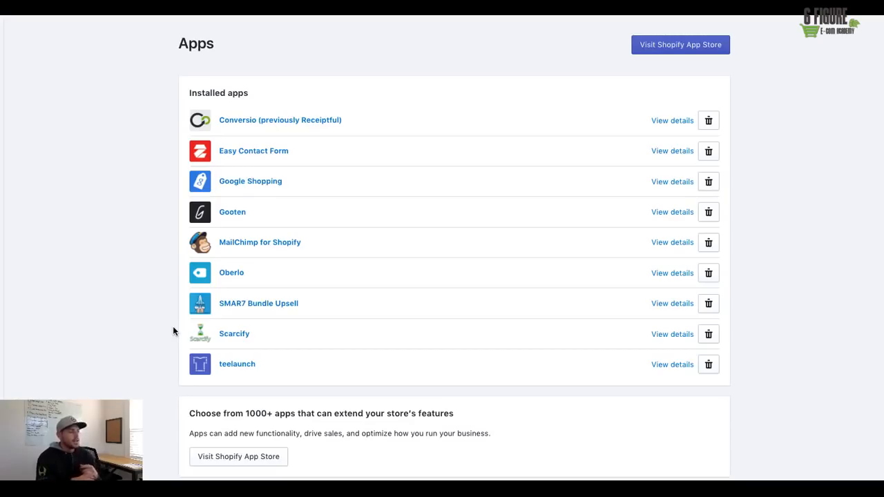
pyautogui.moveTo(318, 202)
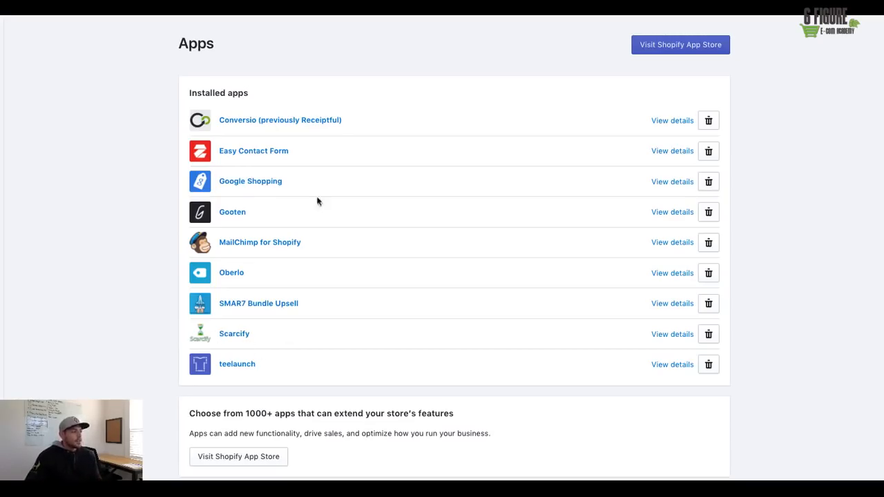
pyautogui.moveTo(268, 359)
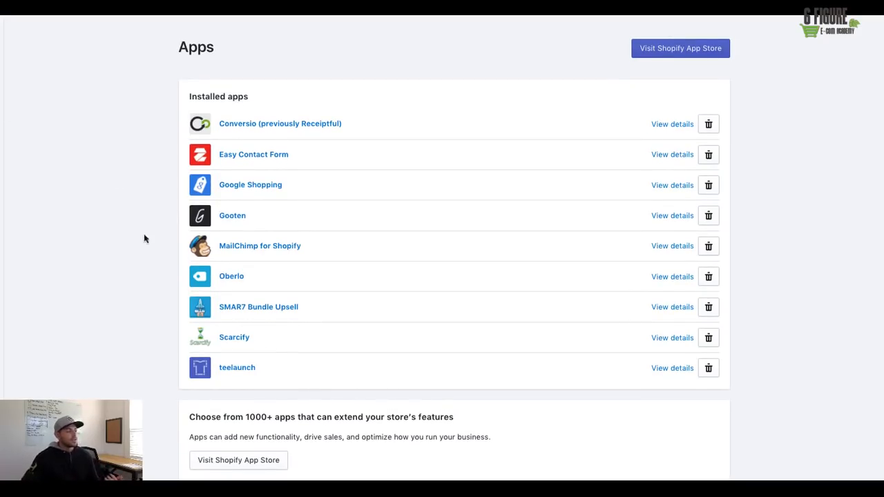
pyautogui.moveTo(149, 309)
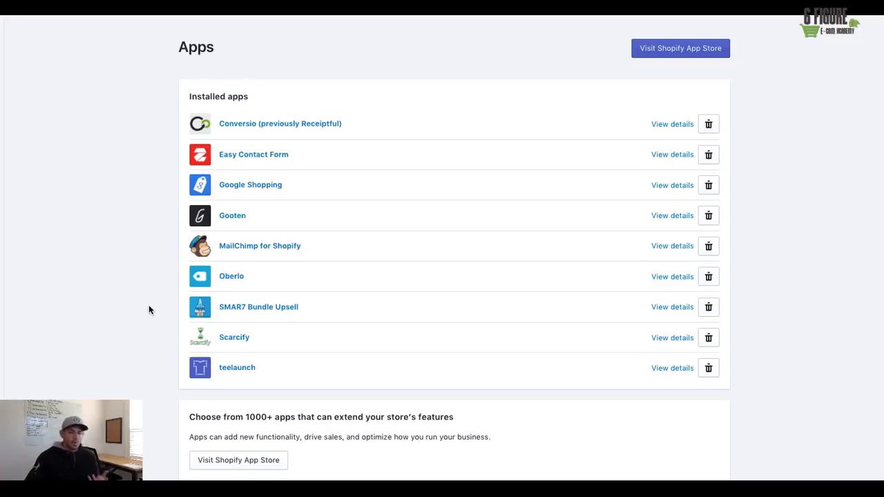
pyautogui.moveTo(196, 353)
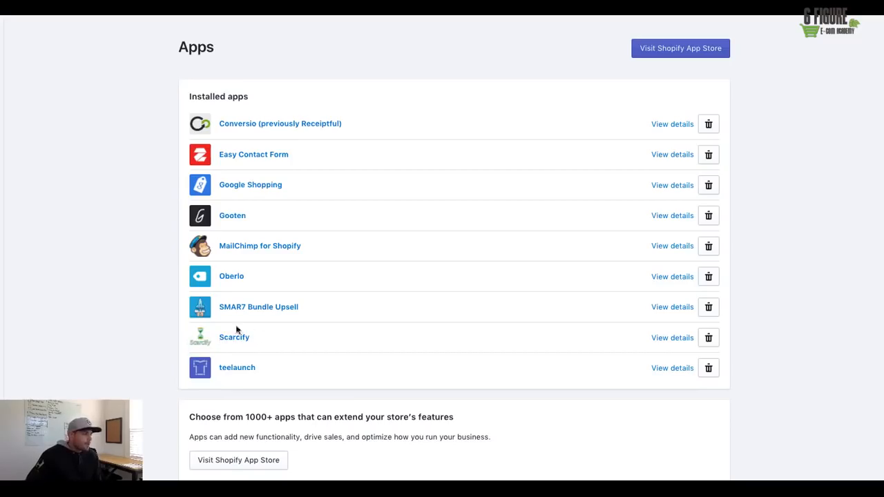
pyautogui.moveTo(216, 339)
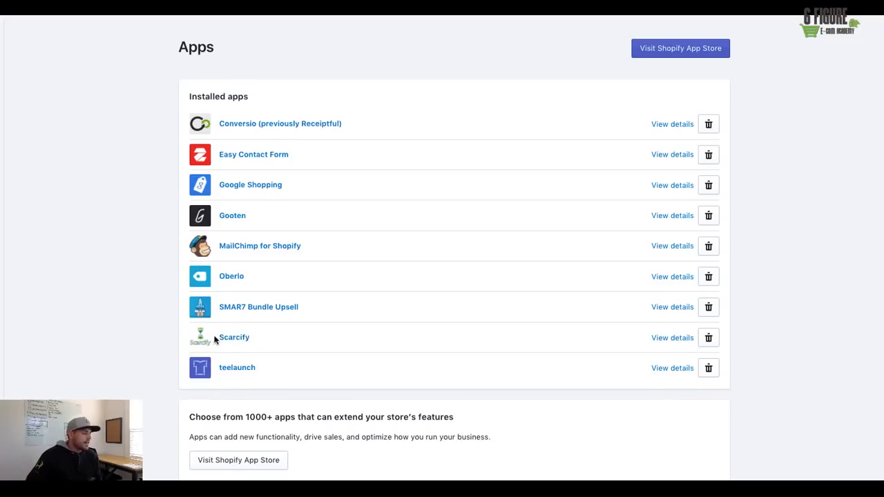
pyautogui.moveTo(180, 376)
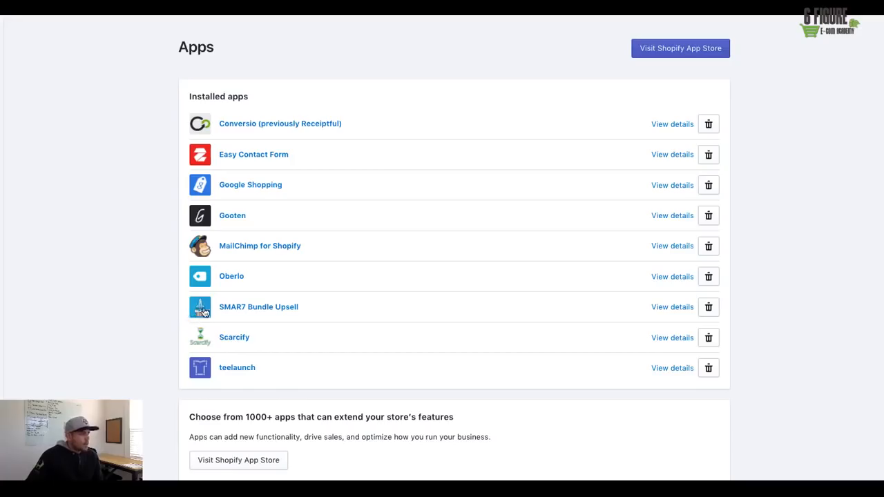
pyautogui.moveTo(239, 316)
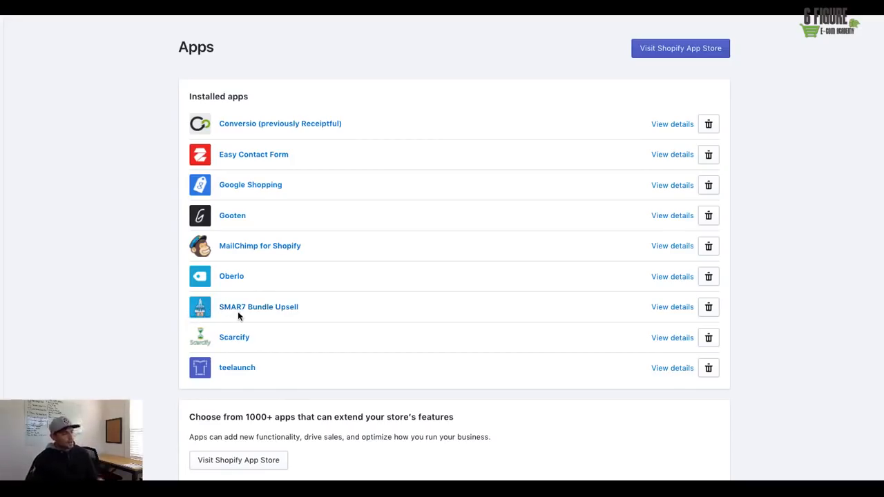
pyautogui.moveTo(229, 319)
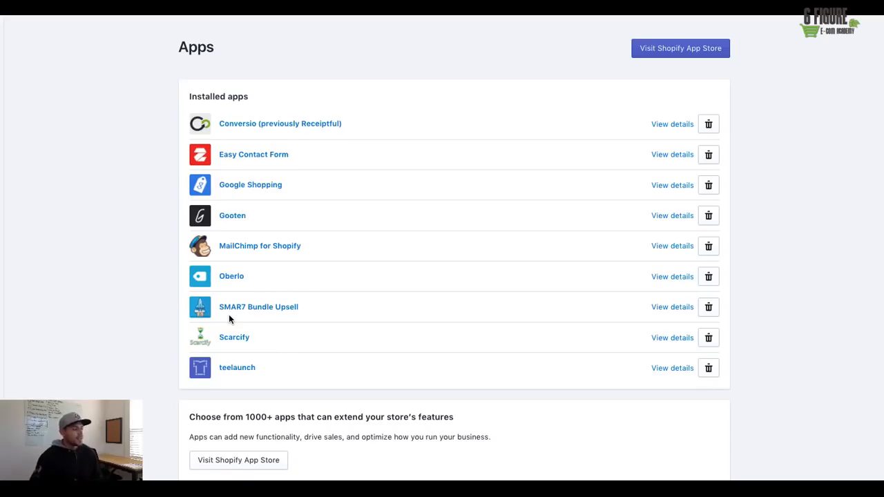
pyautogui.moveTo(260, 337)
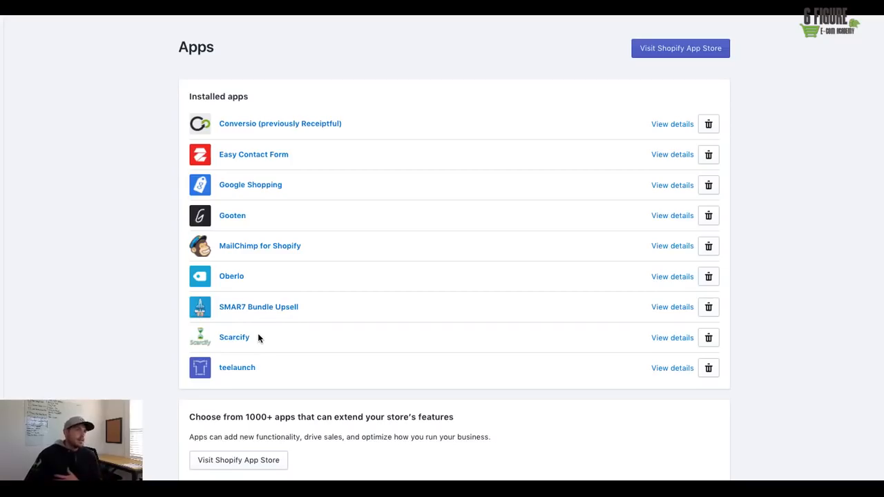
pyautogui.moveTo(177, 113)
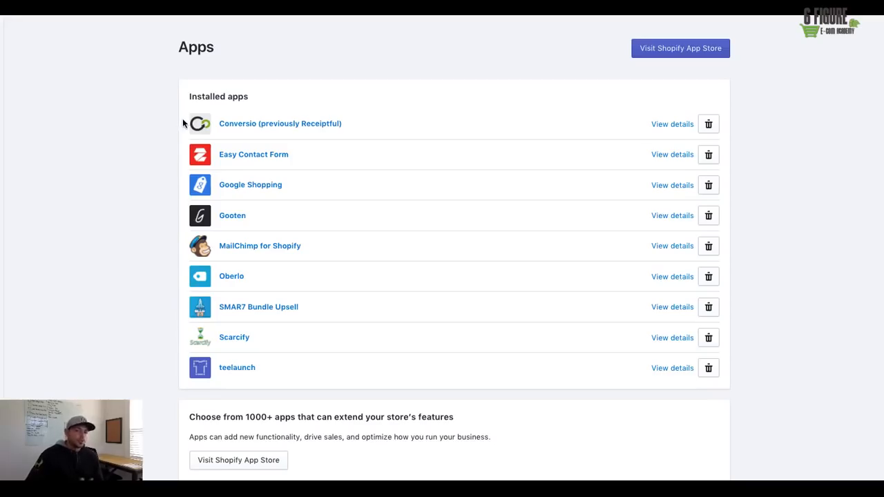
pyautogui.moveTo(177, 286)
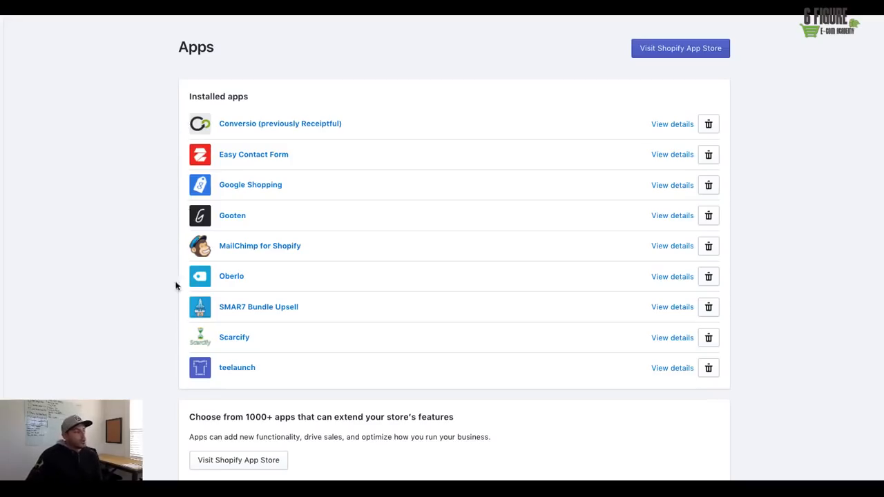
pyautogui.moveTo(163, 213)
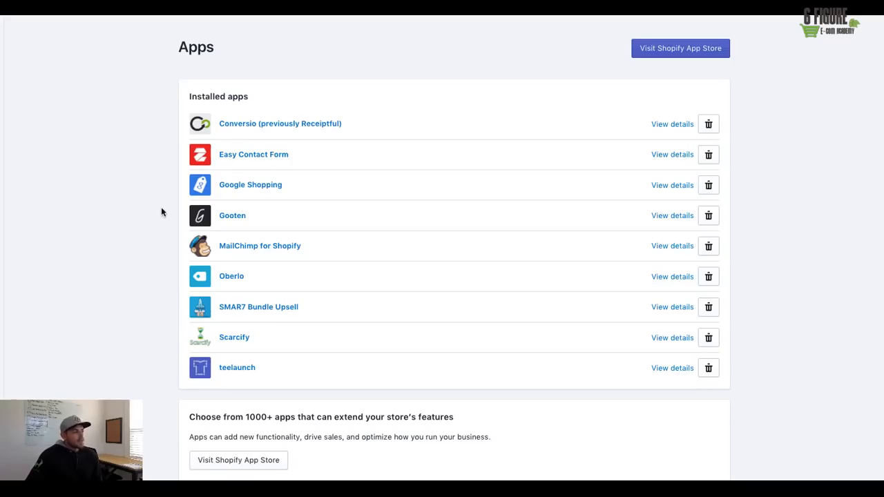